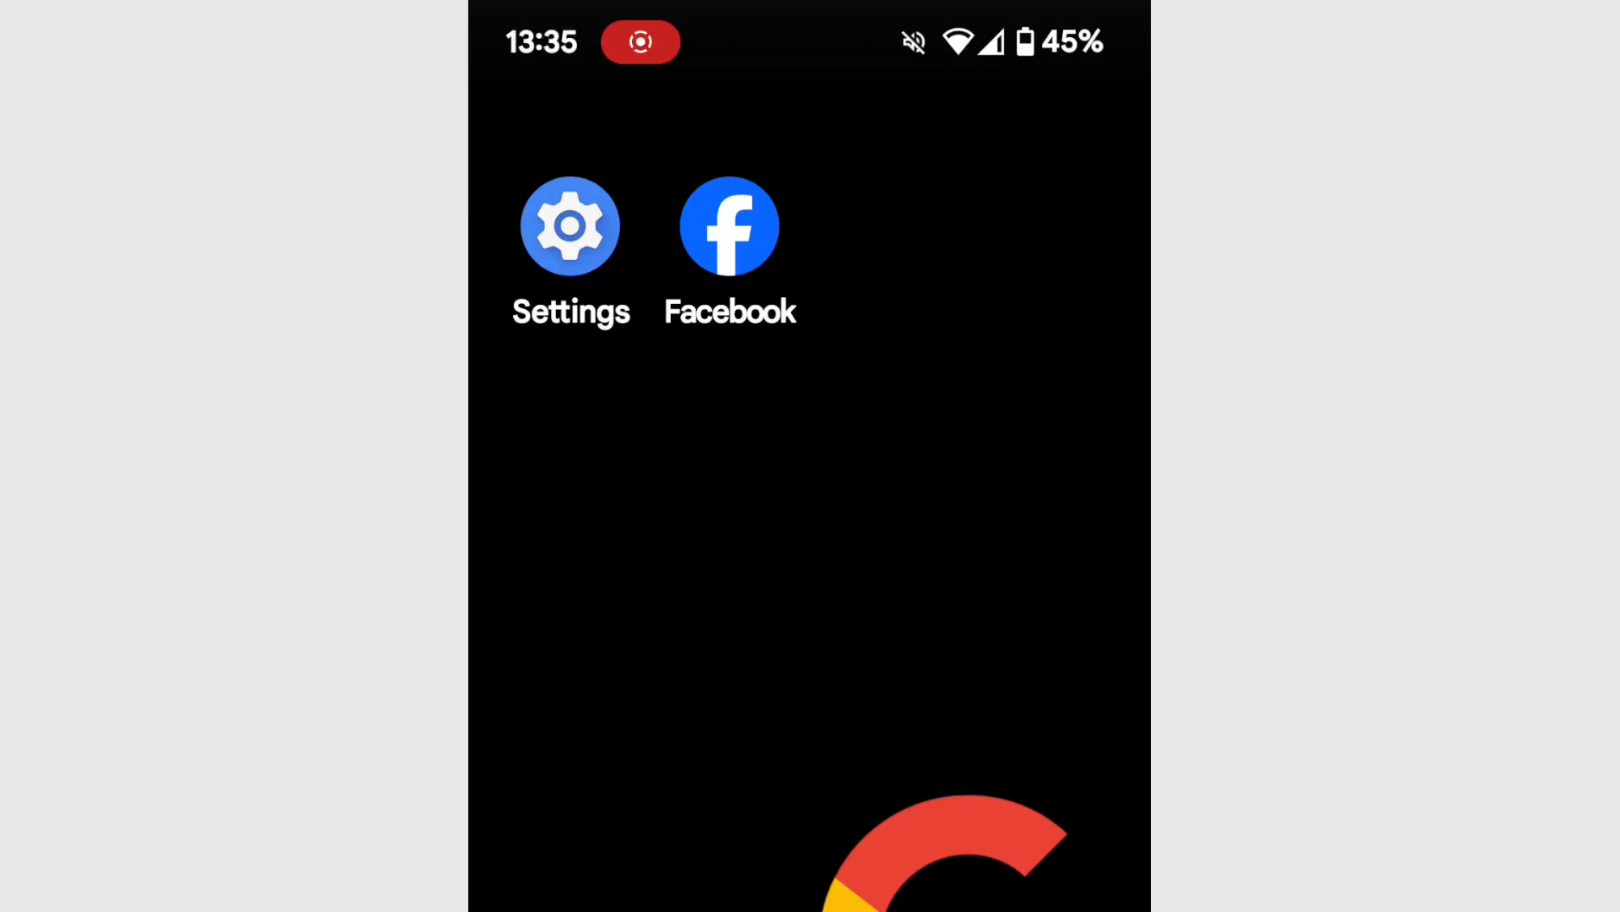
Step: Long-press the Facebook home-screen icon and choose App info from its shortcut menu
{"action": "left_click", "coordinate": [730, 225]}
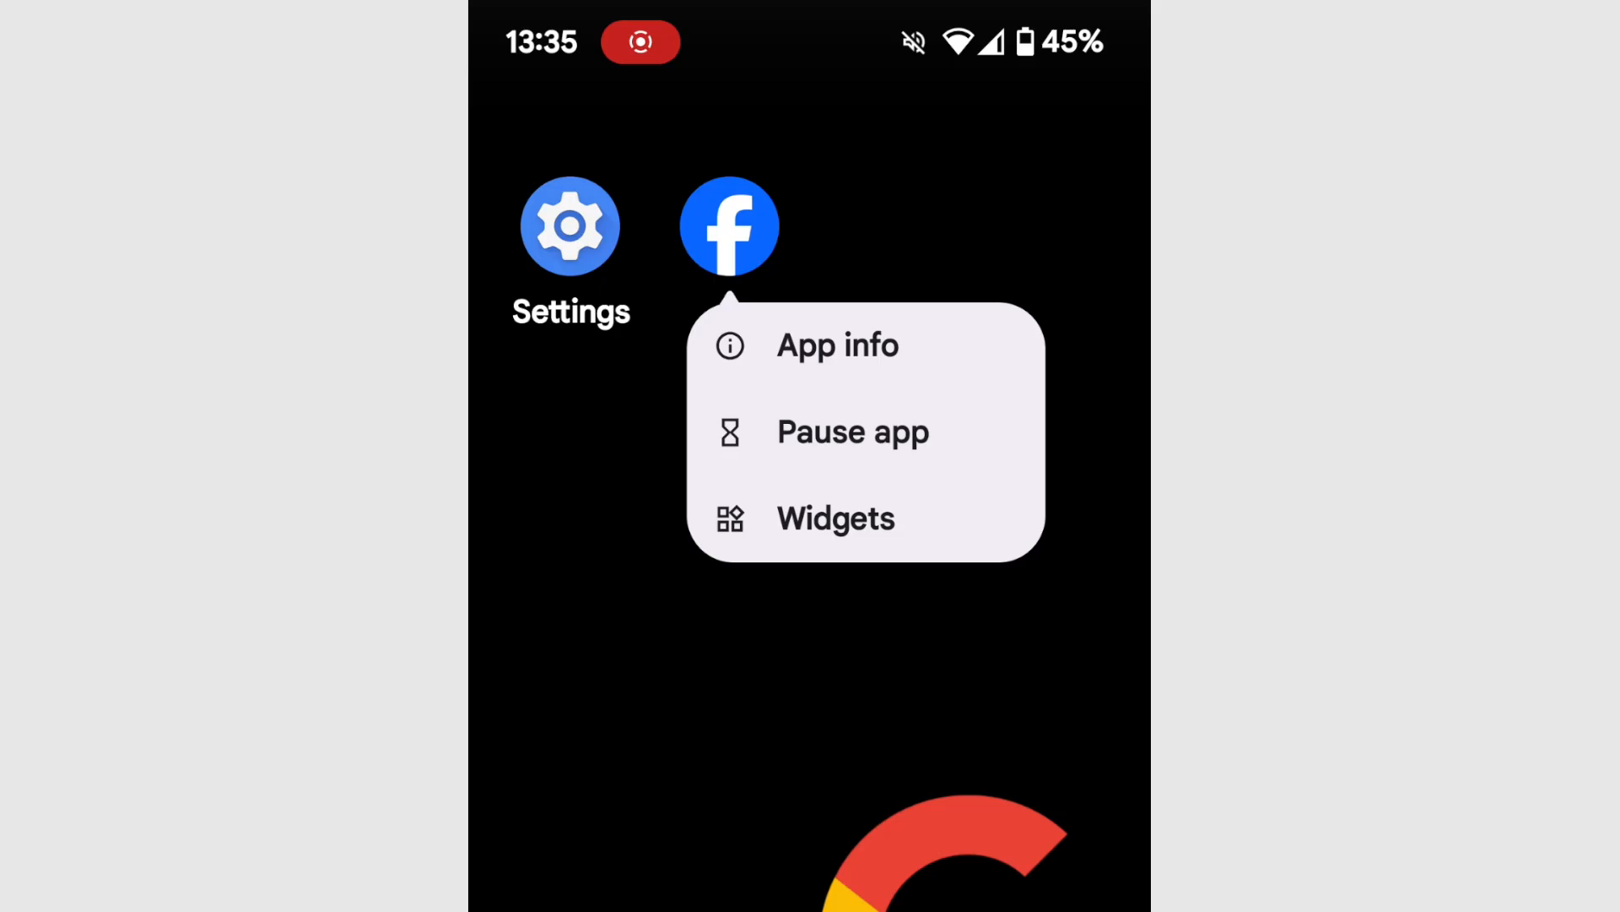
{"action": "left_click", "coordinate": [838, 335]}
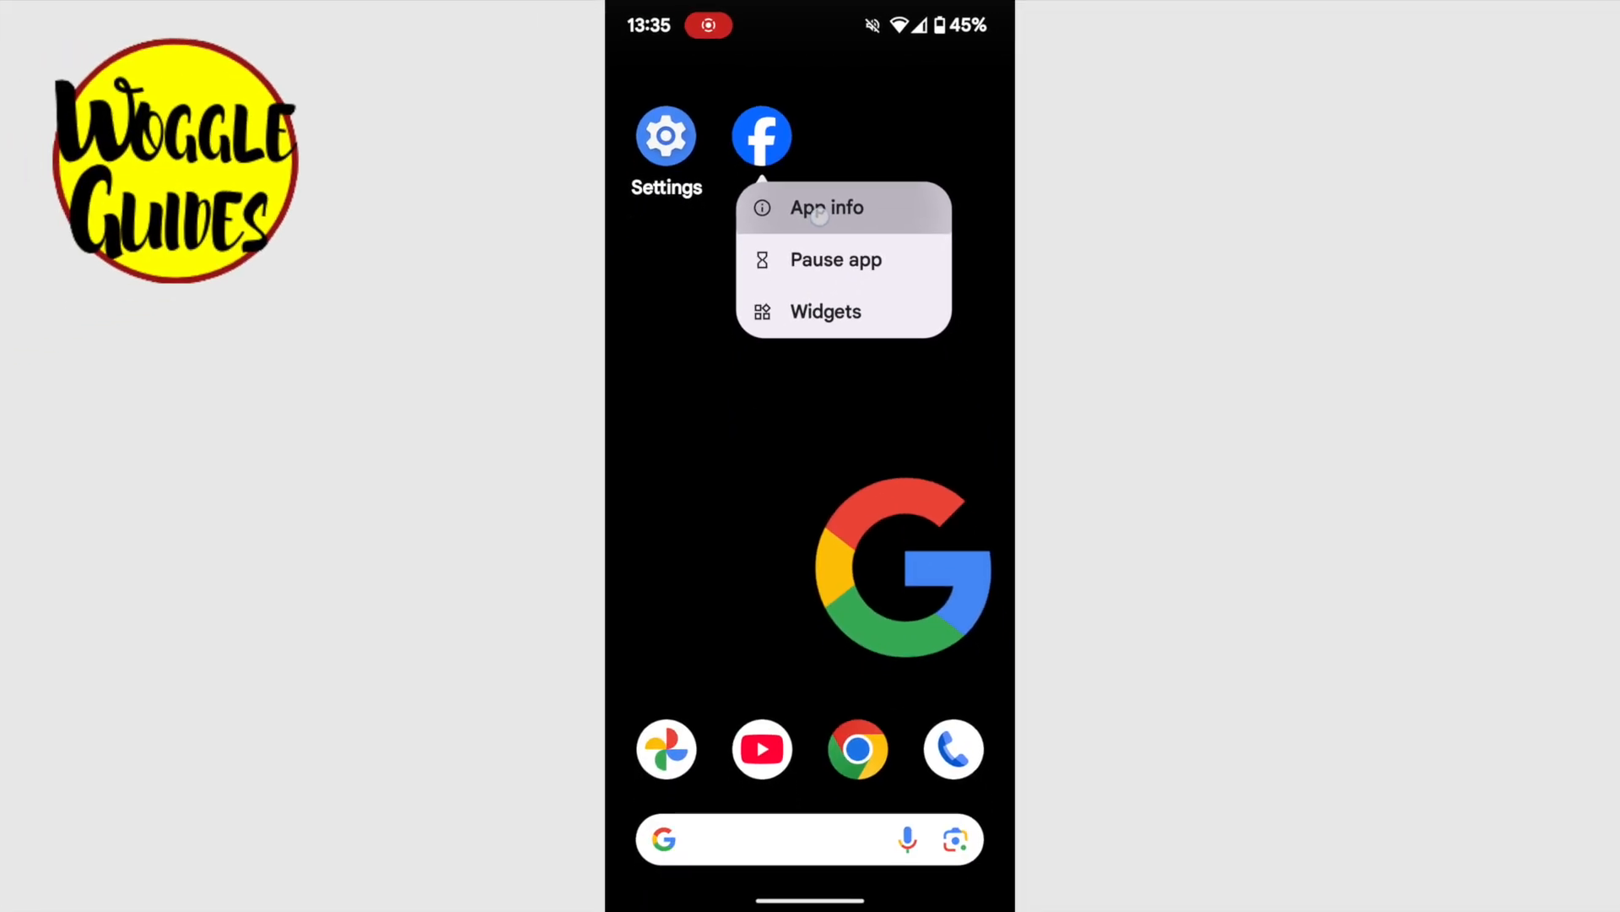
Step: Reach Facebook's App info page and go into its Notifications settings
{"action": "left_click", "coordinate": [825, 208]}
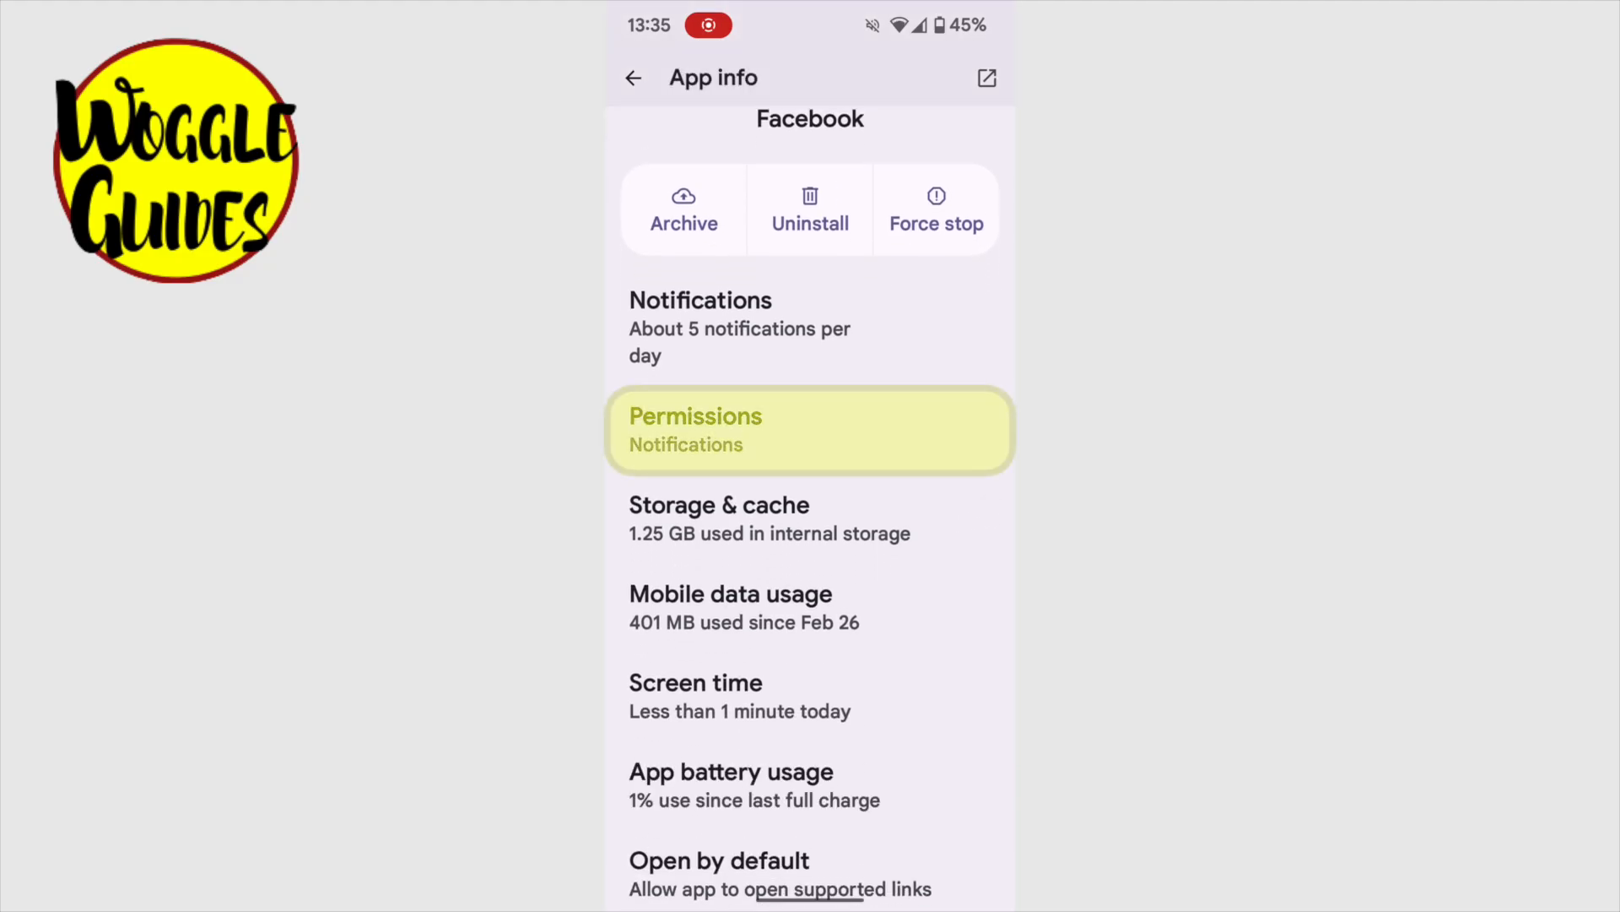
{"action": "left_click", "coordinate": [810, 518]}
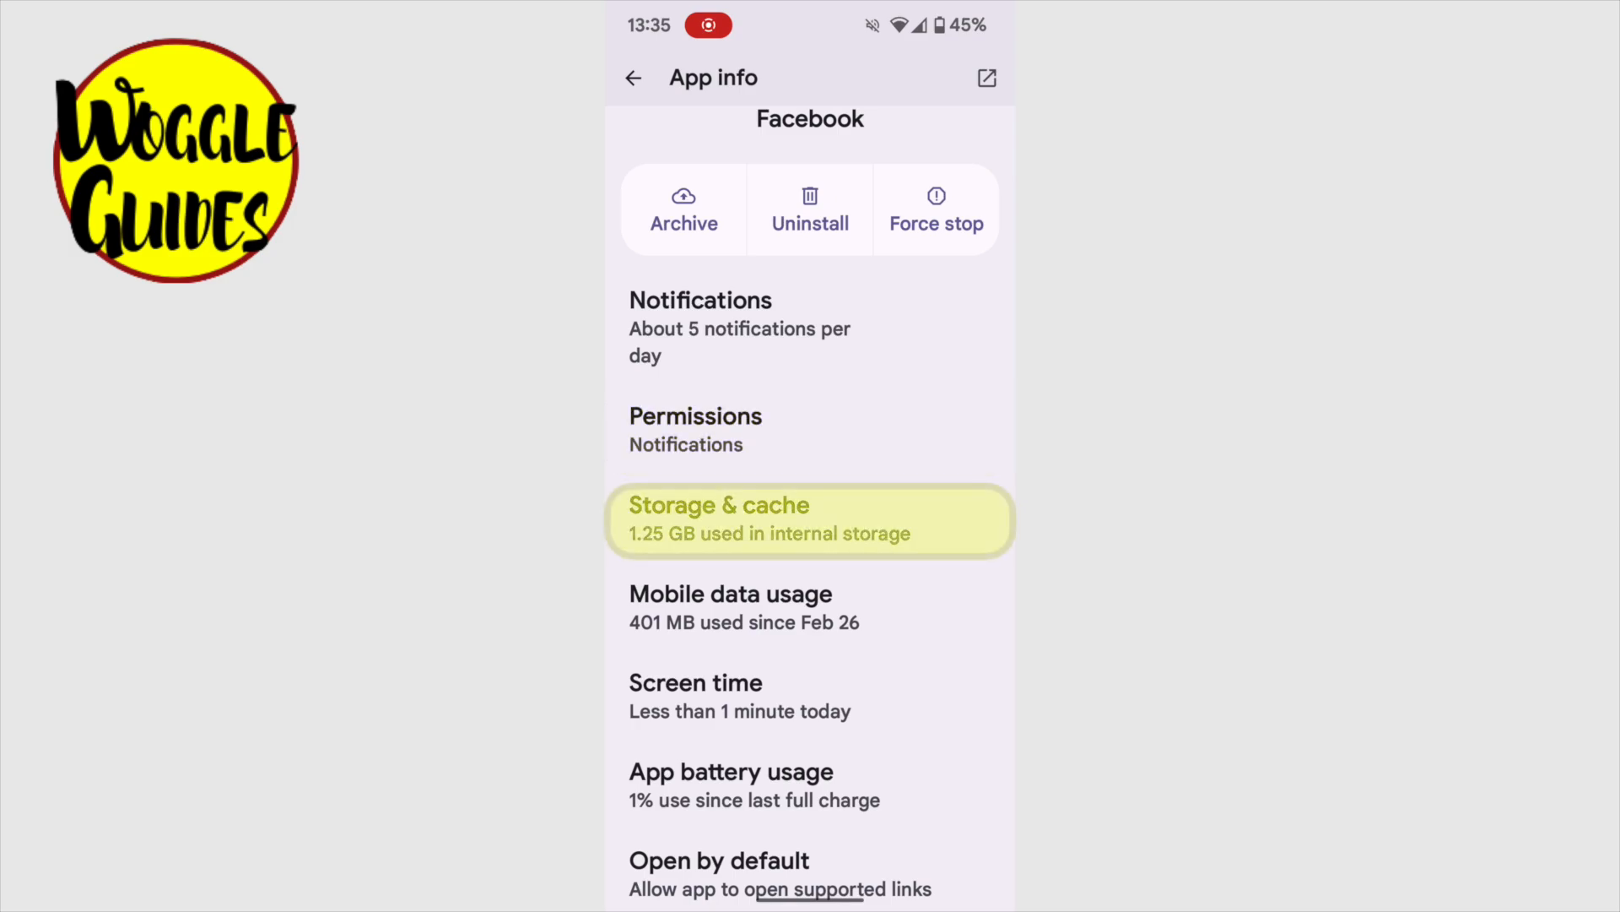
{"action": "left_click", "coordinate": [808, 606]}
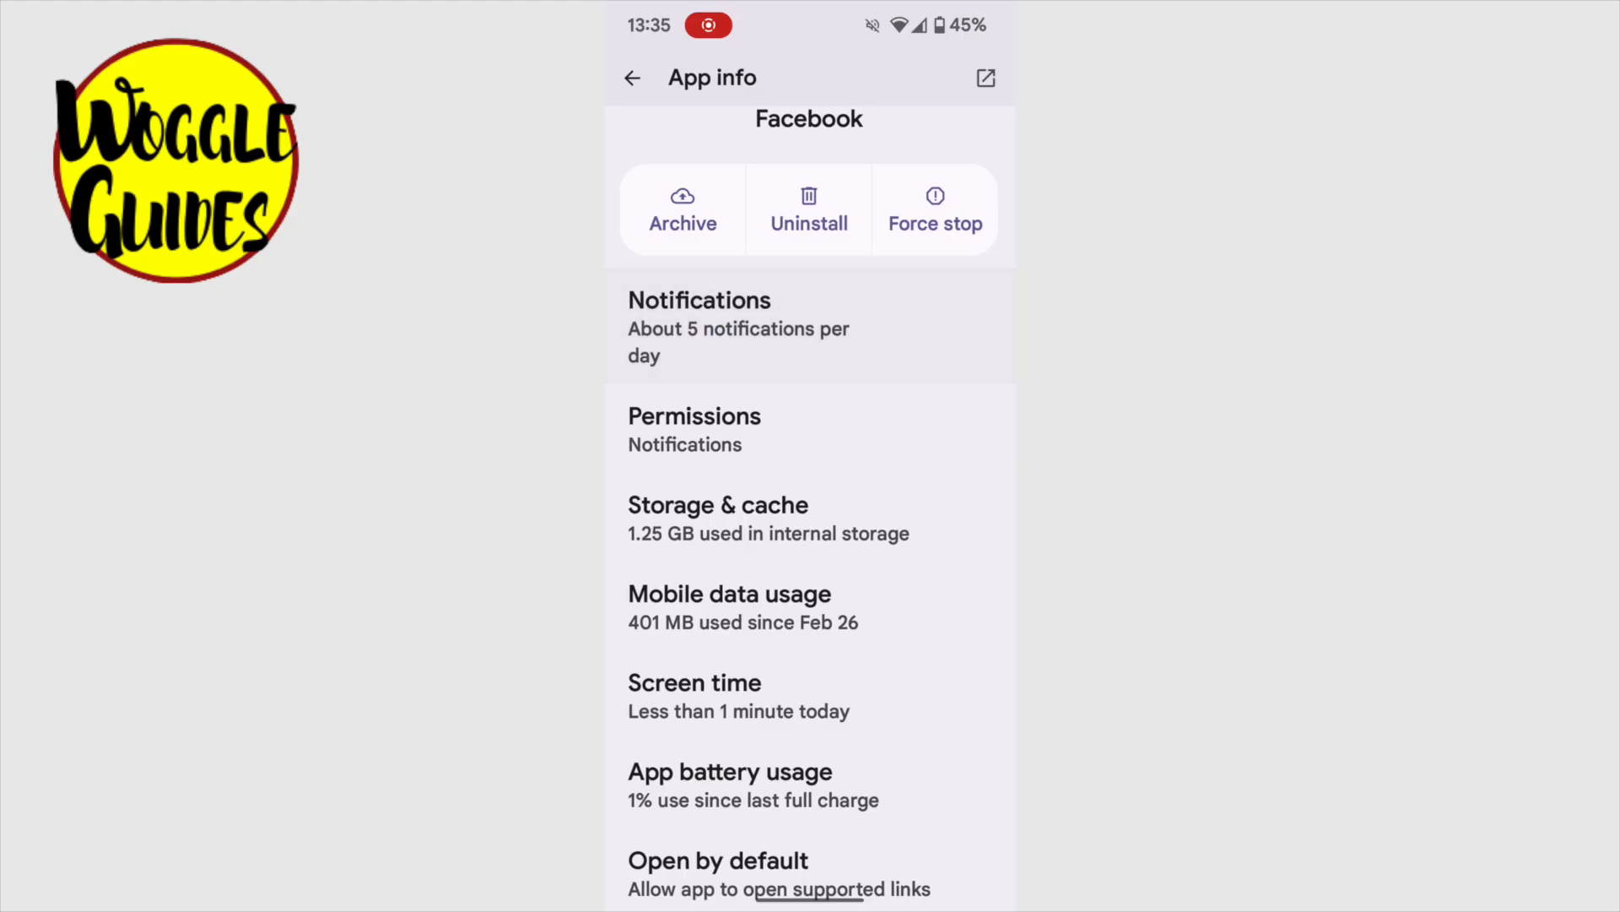
{"action": "left_click", "coordinate": [699, 301]}
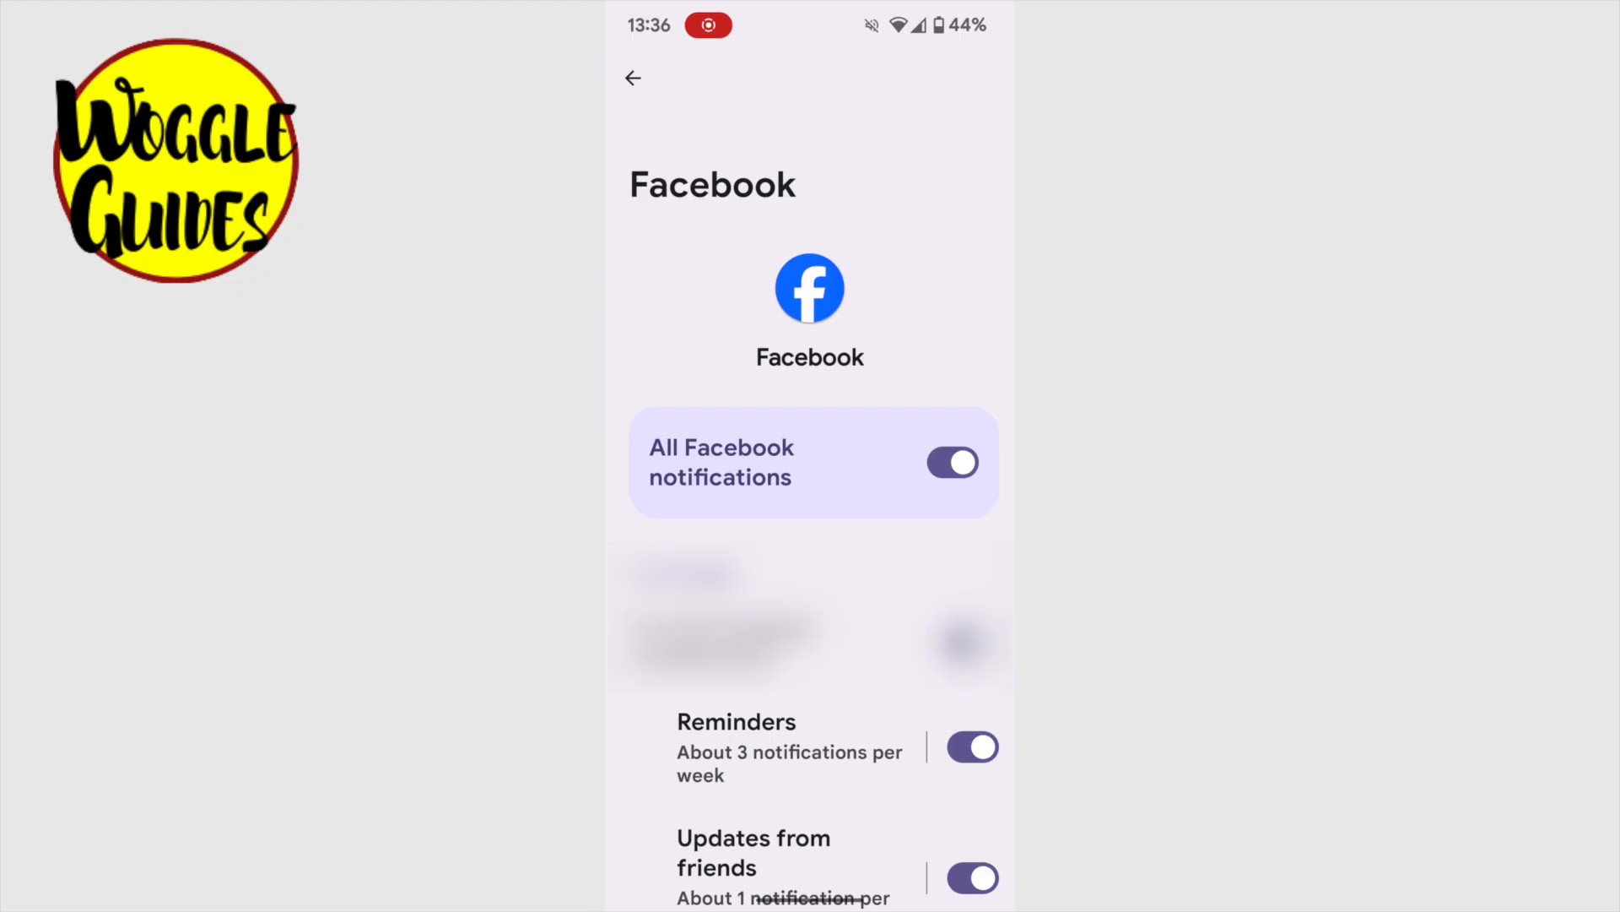
Step: Switch off All Facebook notifications and return to App info showing Notifications: Off
{"action": "left_click", "coordinate": [952, 462]}
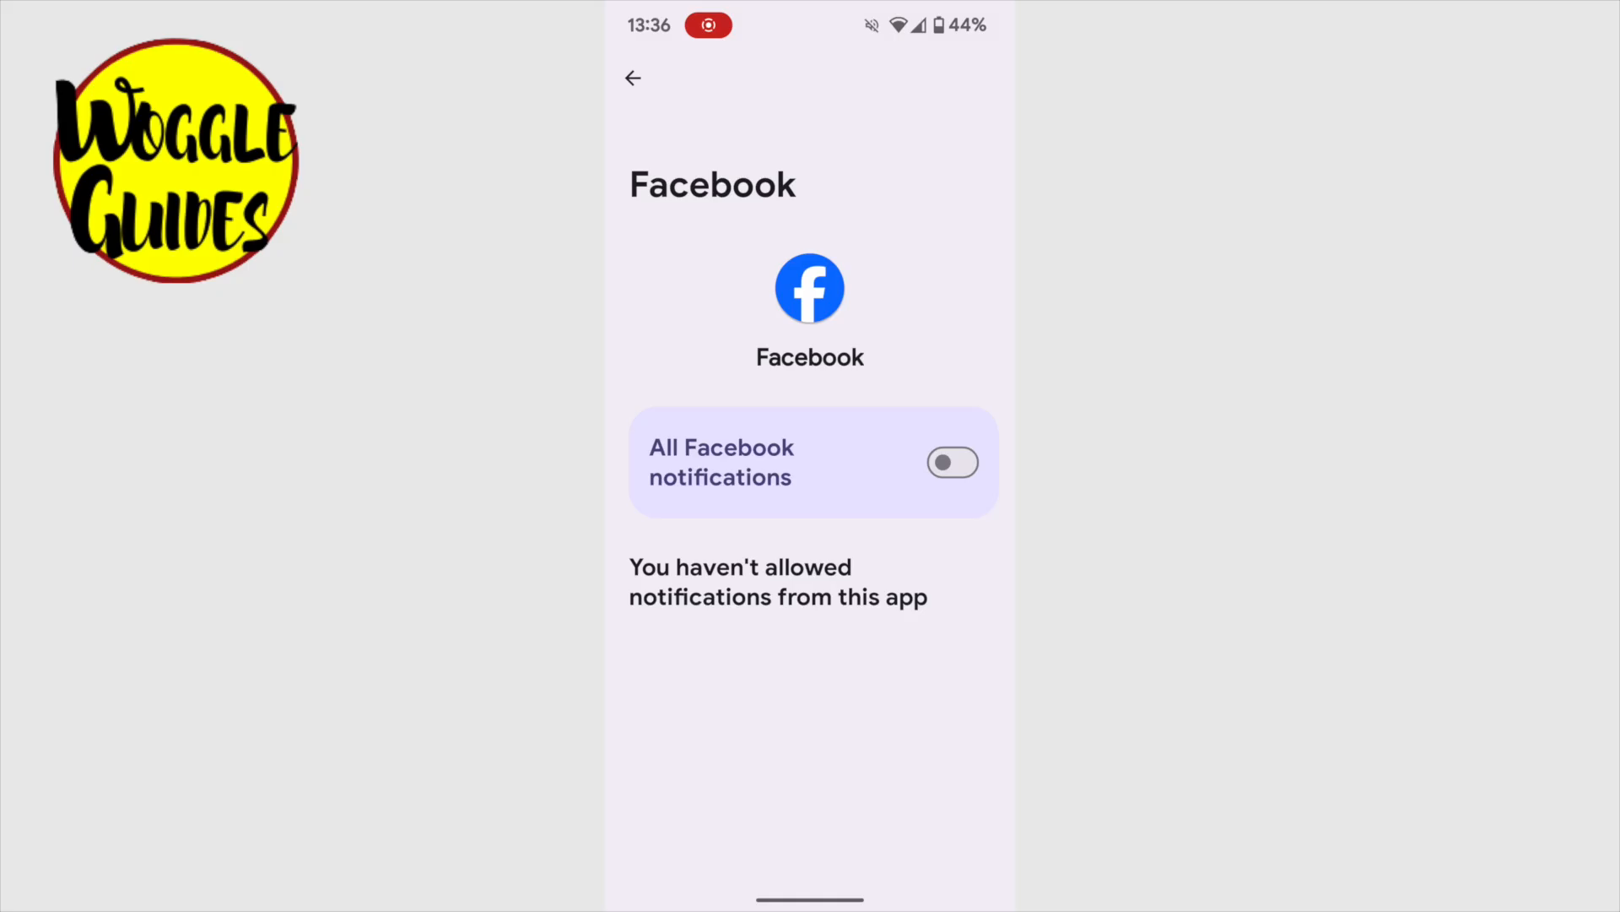
{"action": "left_click", "coordinate": [633, 78]}
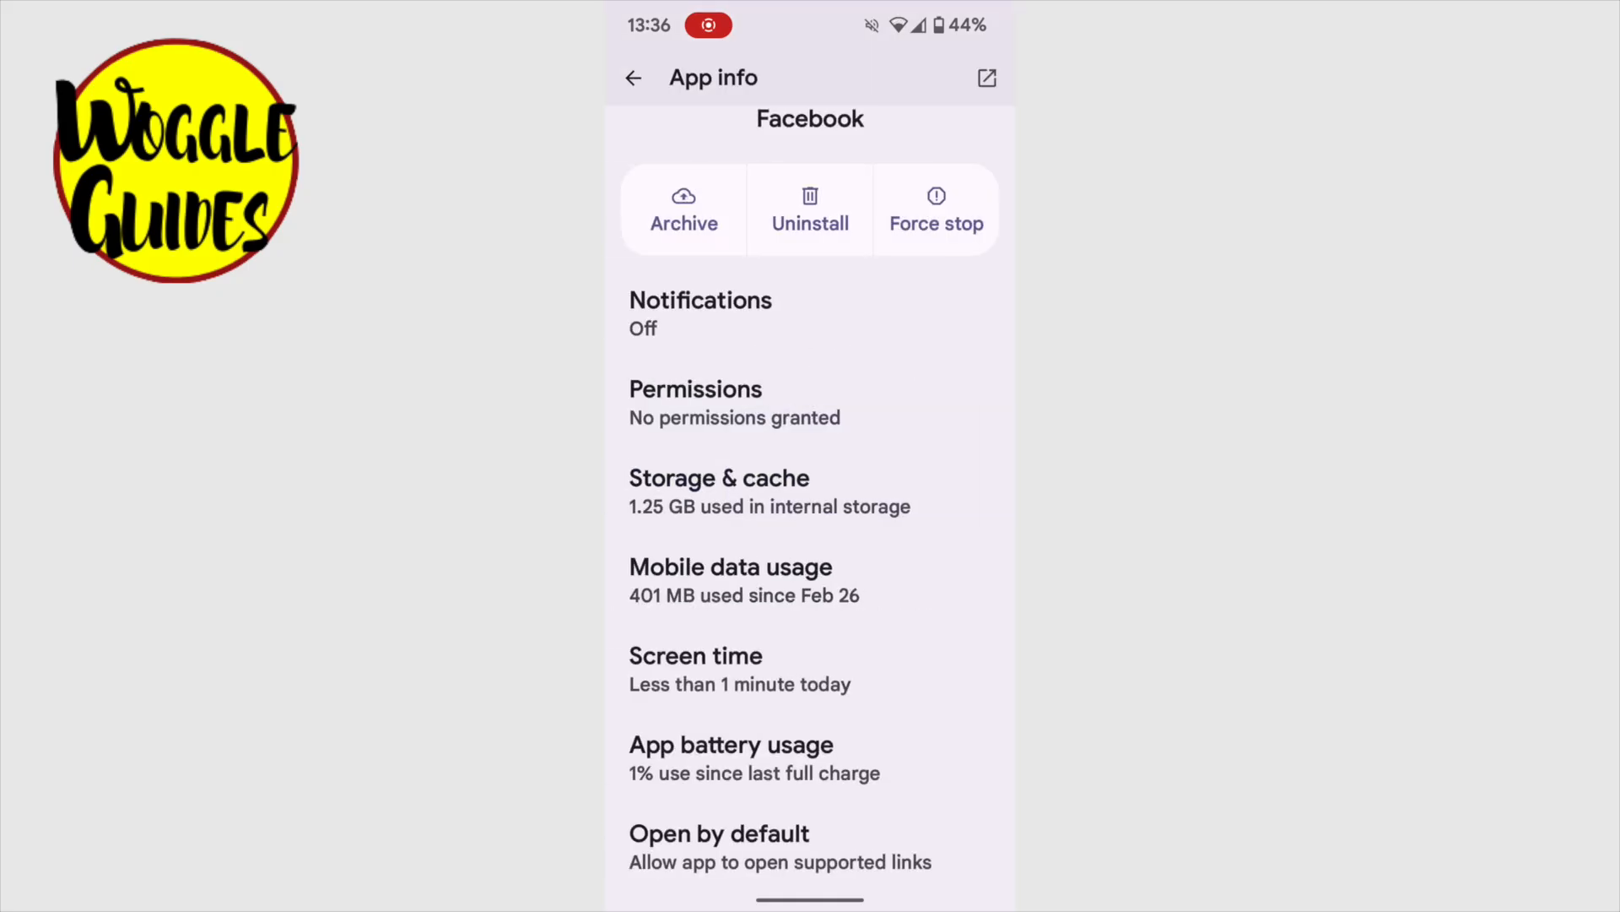
{"action": "scroll", "scroll_direction": "down", "scroll_amount": 3}
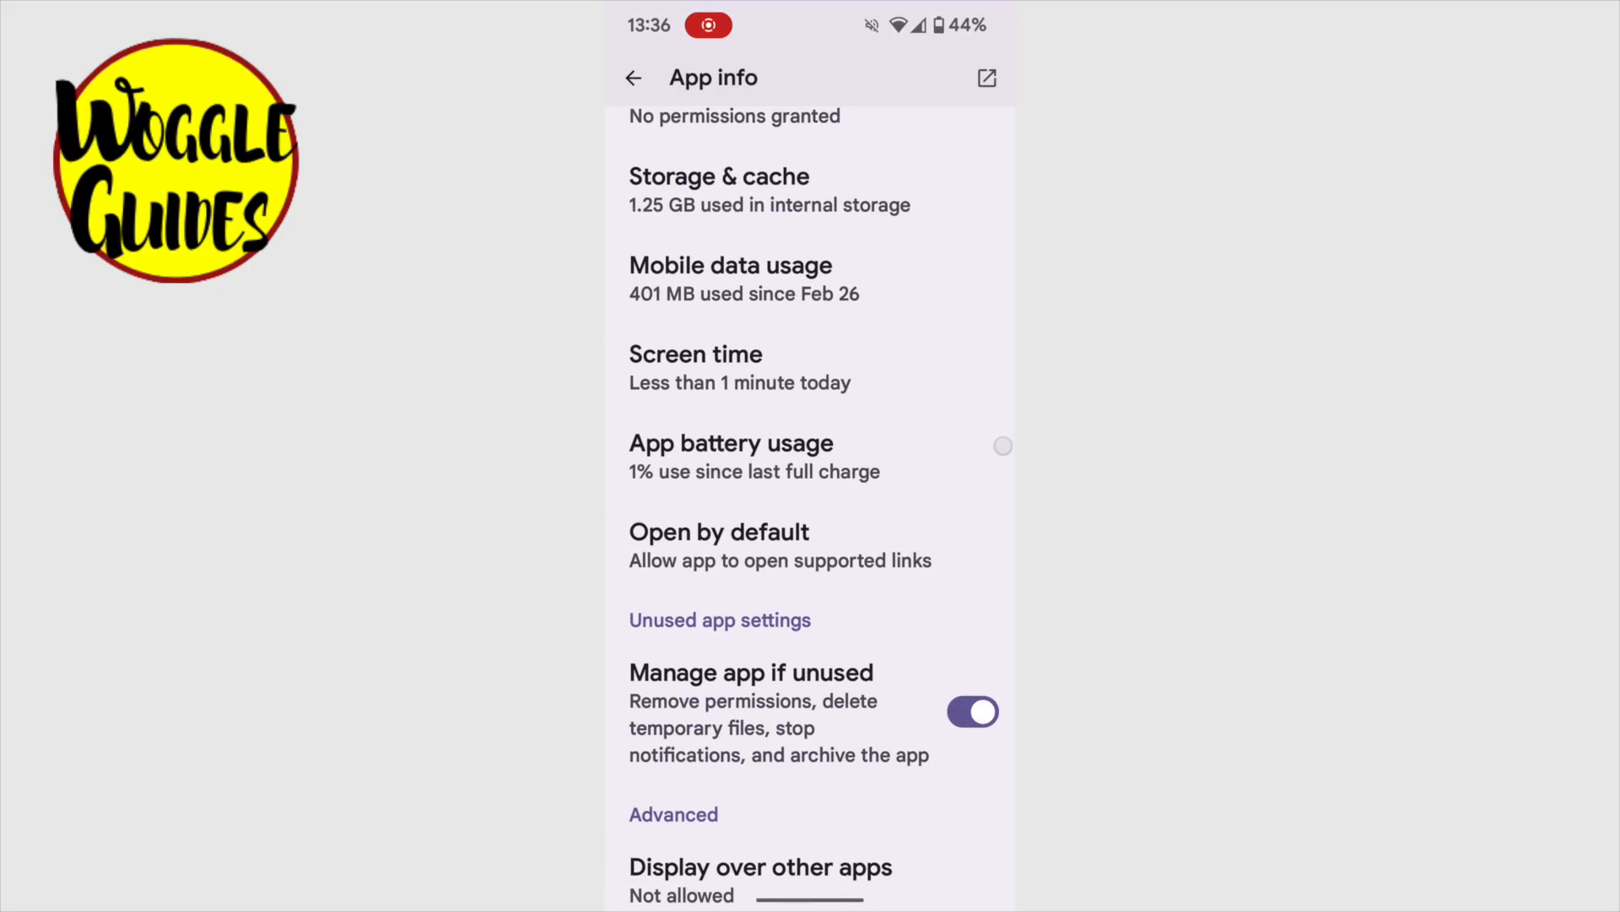